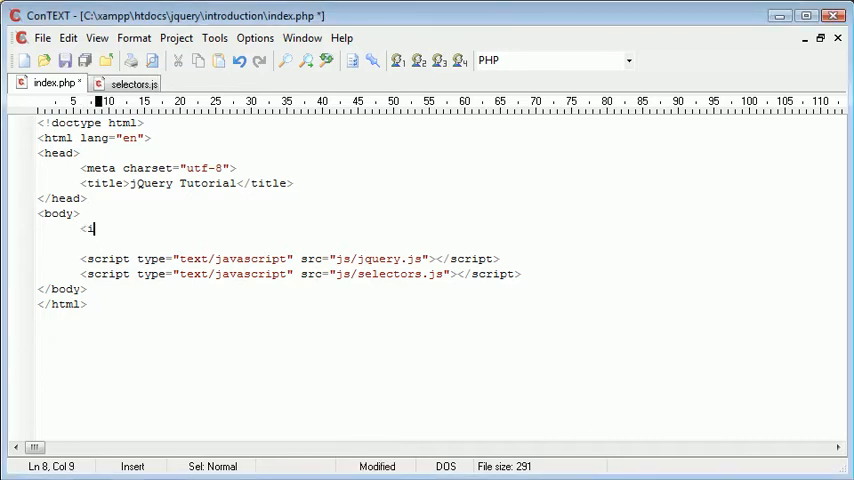
- Write <input type="button" value="A button"> in the body of index.php
type("input ty")
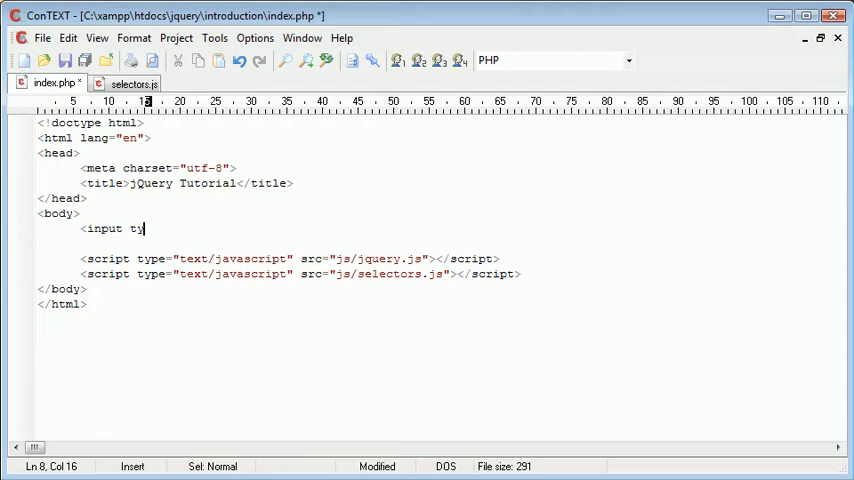
type("pe=\"\">")
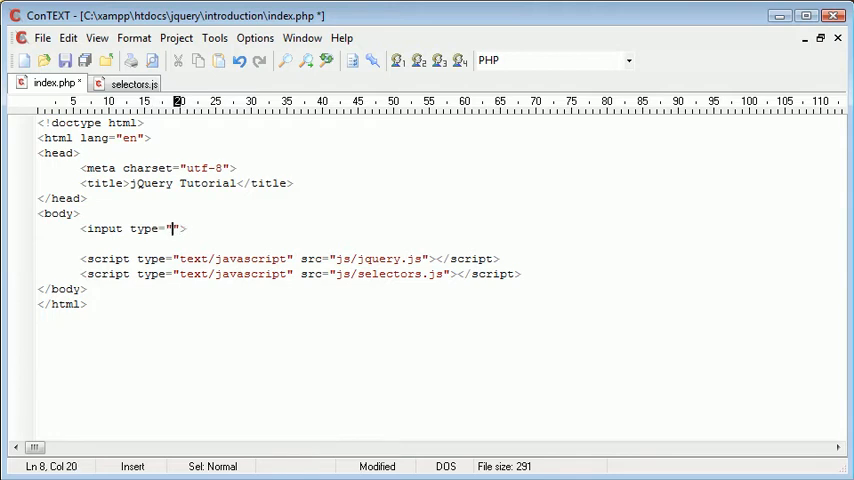
type("button\" value=")
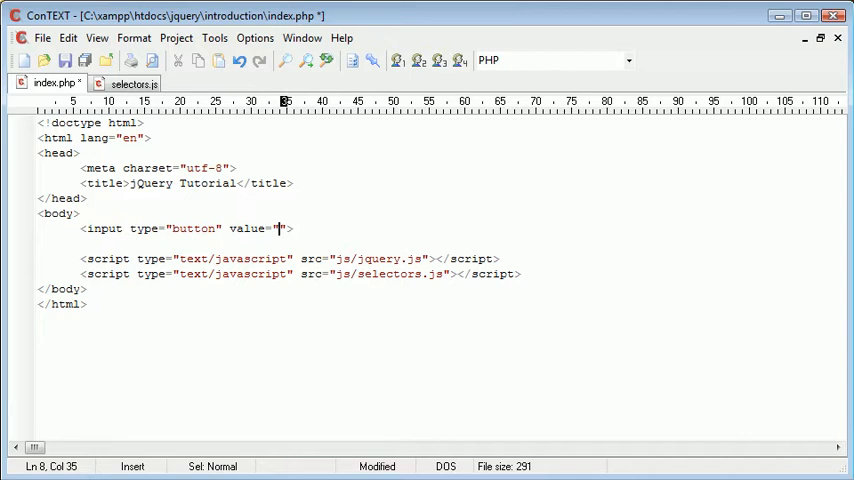
type("A button>")
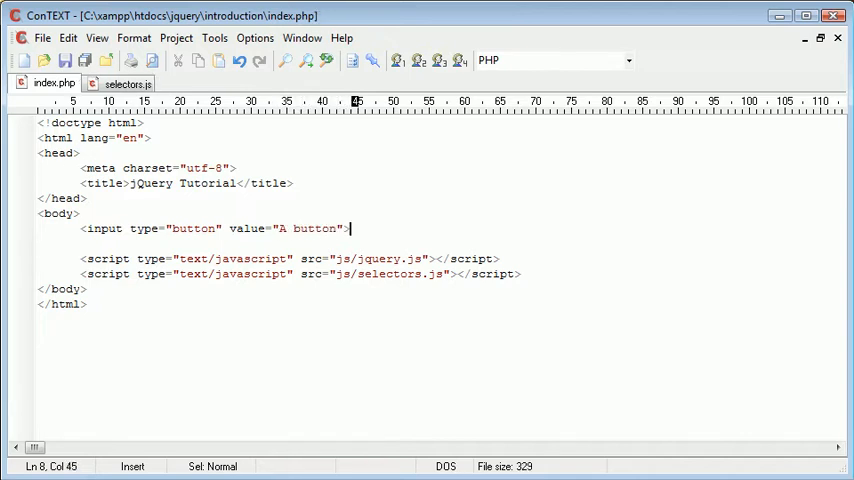
mouse_move(212, 228)
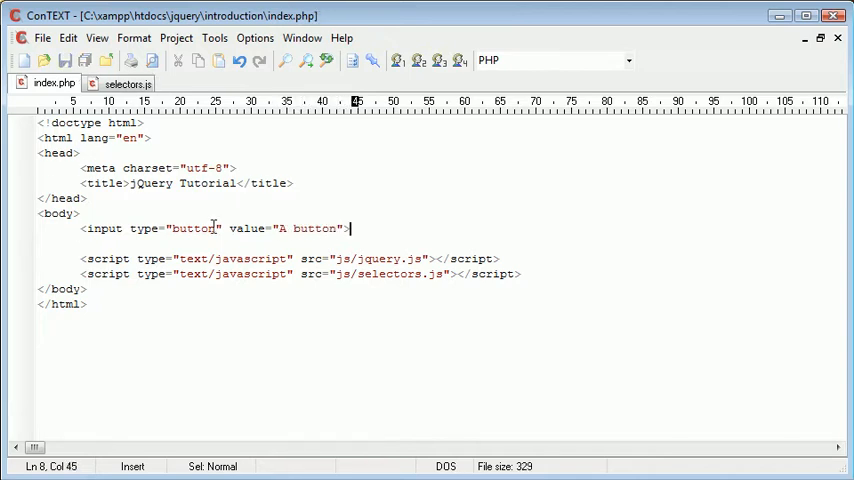
left_click(170, 228)
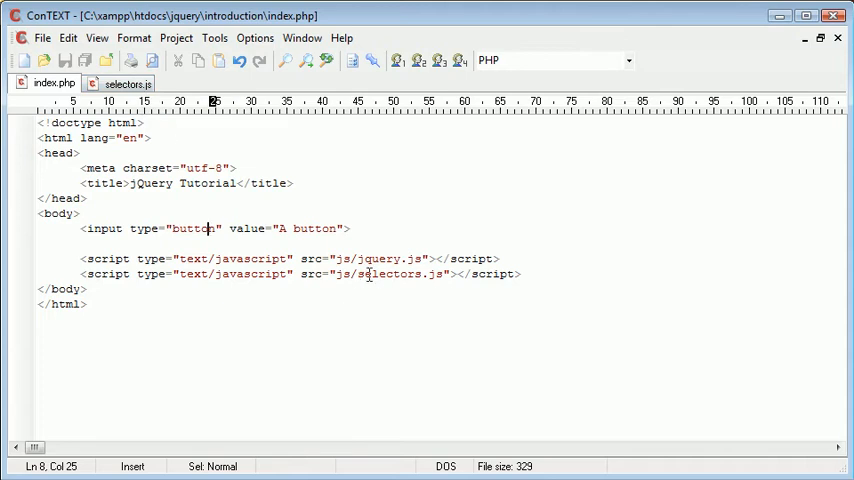
mouse_move(124, 84)
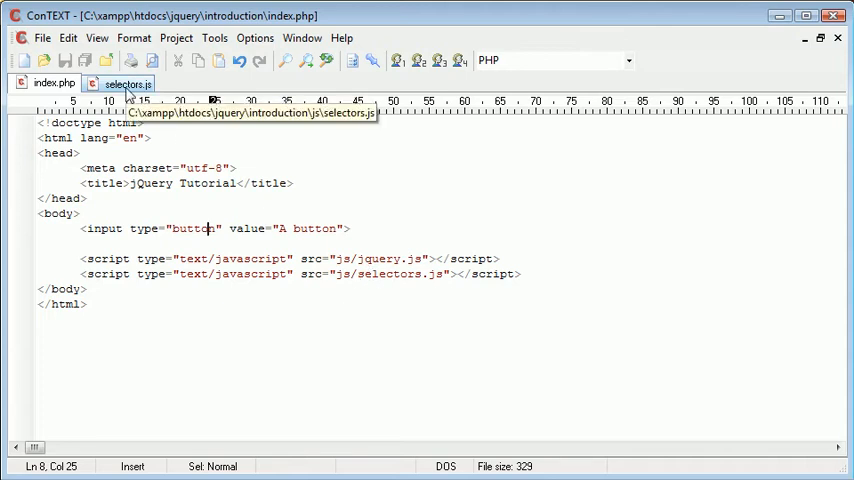
- Begin selectors.js with the jQuery selector $(':button'), checking the input's type in index.php
left_click(124, 84)
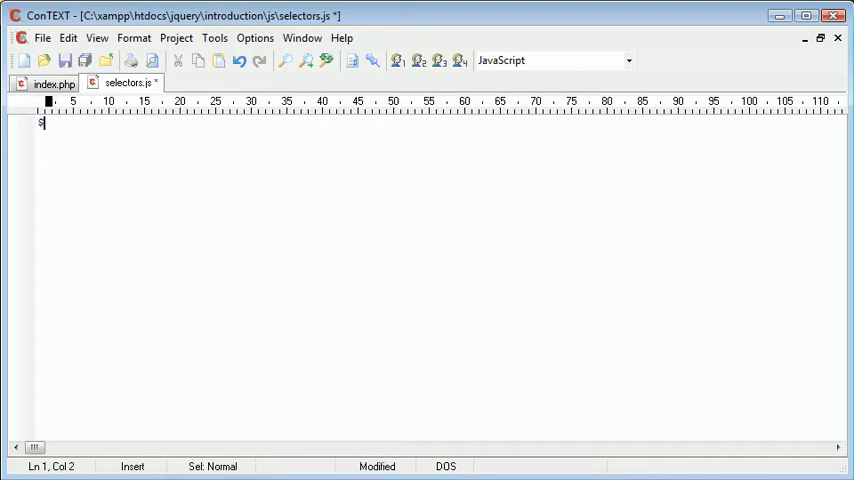
type("('')")
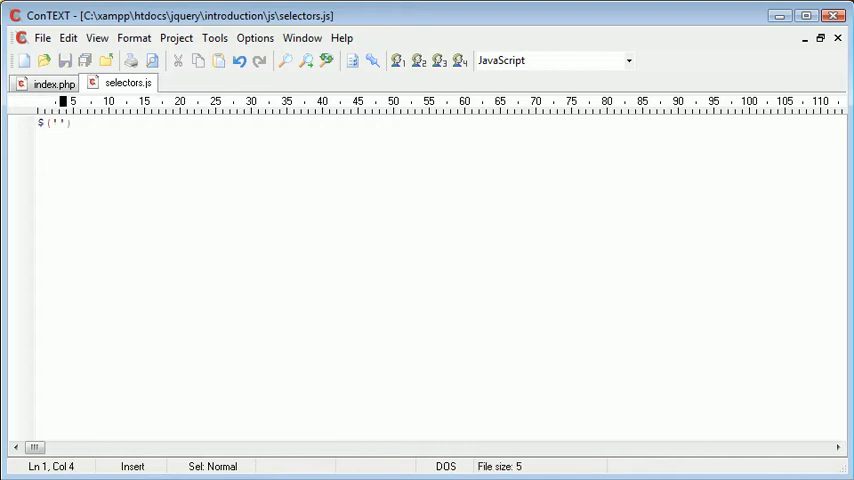
left_click(52, 84)
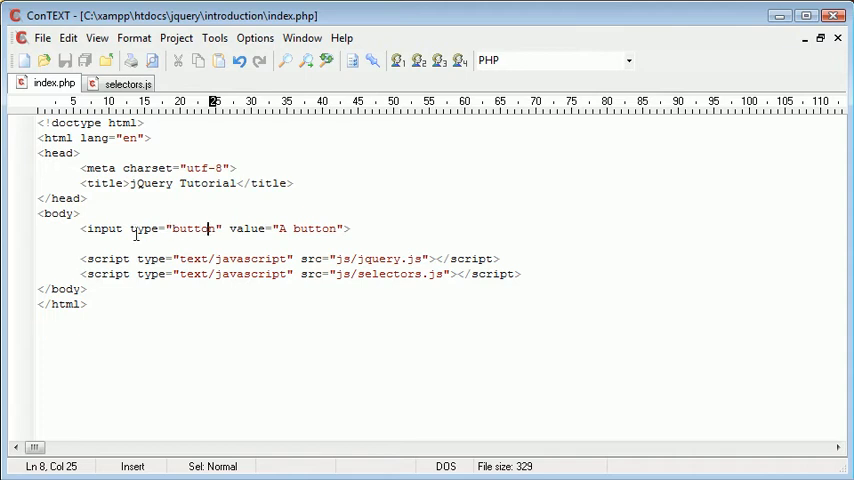
mouse_move(120, 84)
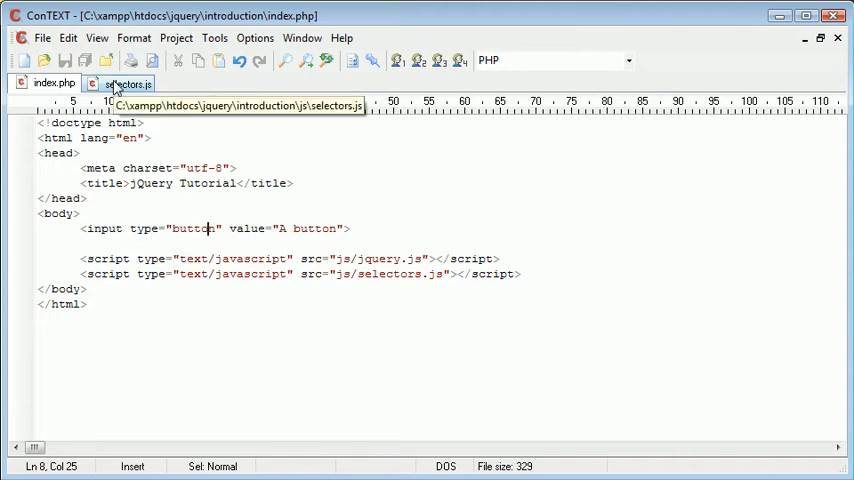
left_click(132, 228)
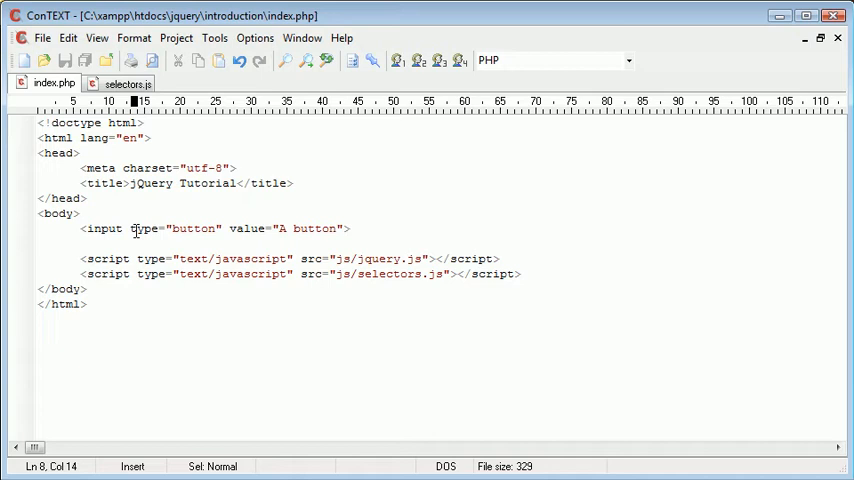
double_click(192, 228)
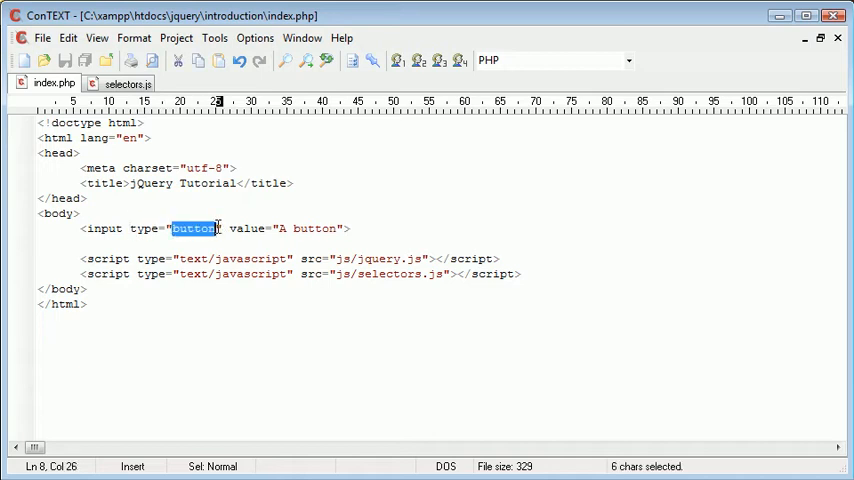
left_click(122, 82)
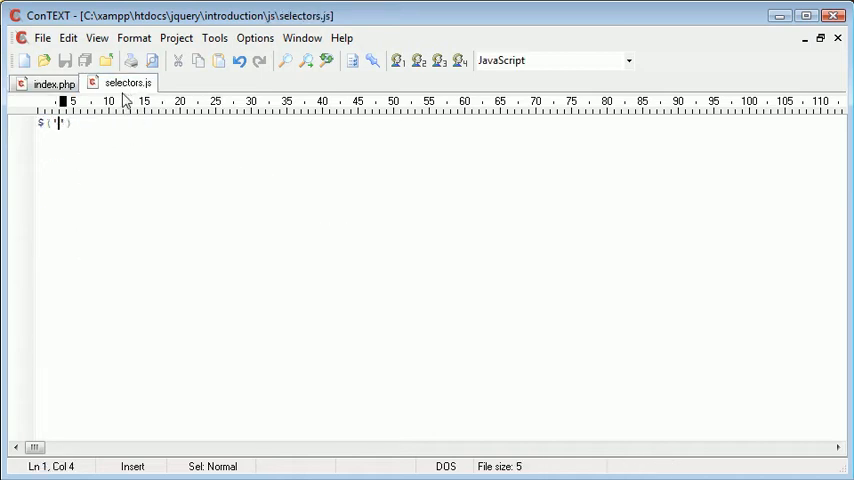
mouse_move(180, 256)
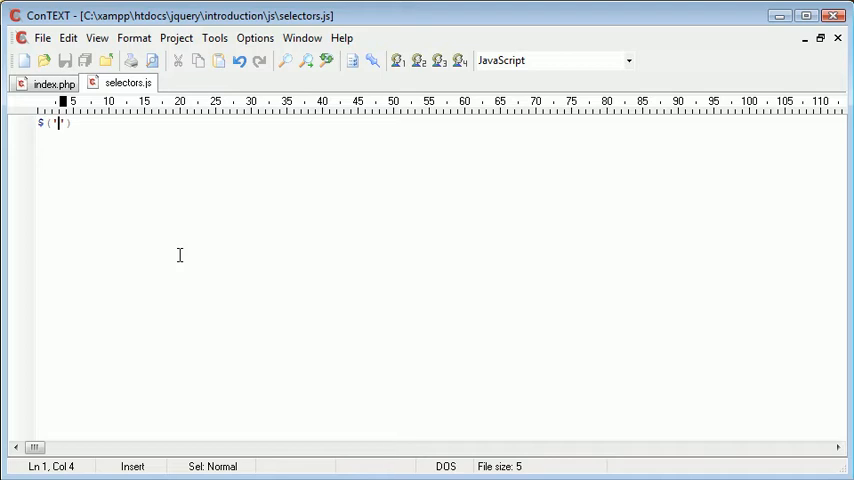
type(":button")
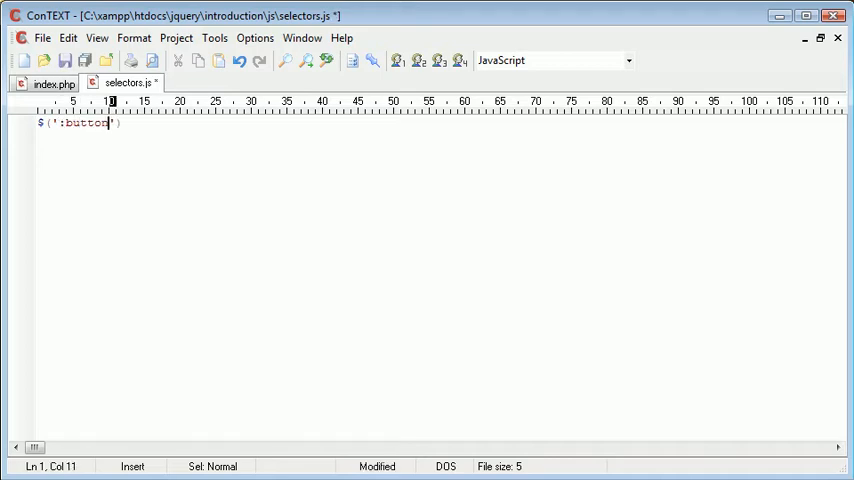
double_click(84, 122)
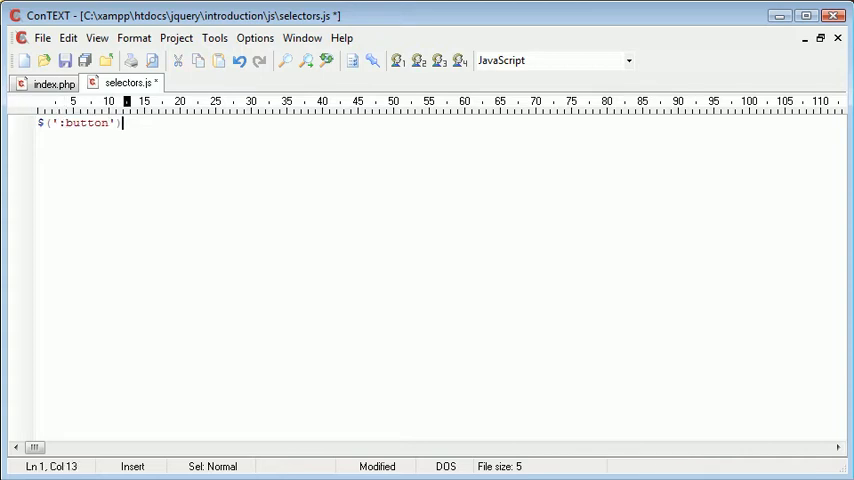
- Append .click(function() { alert('Hello'); }); to the $(':button') selector and save
type(".click();")
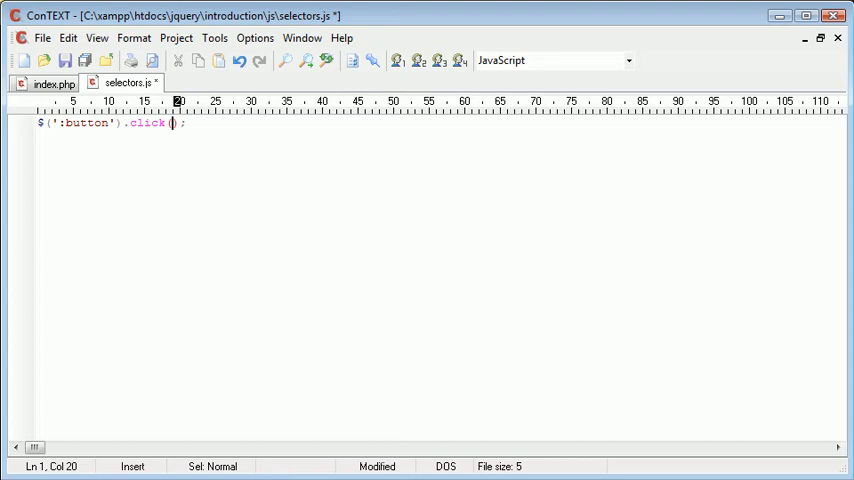
type("function()")
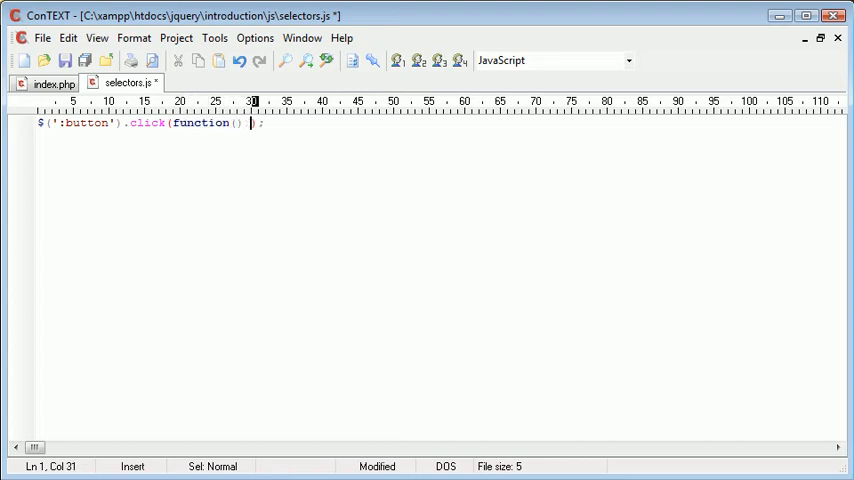
type("{")
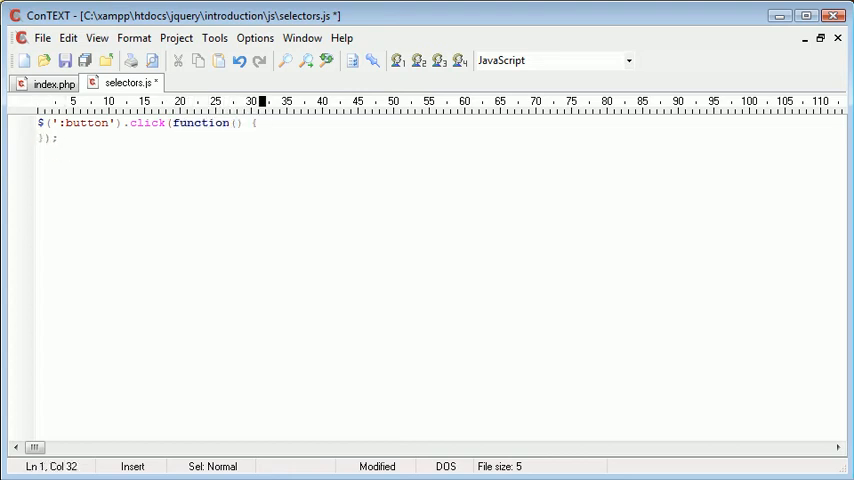
type("alert()")
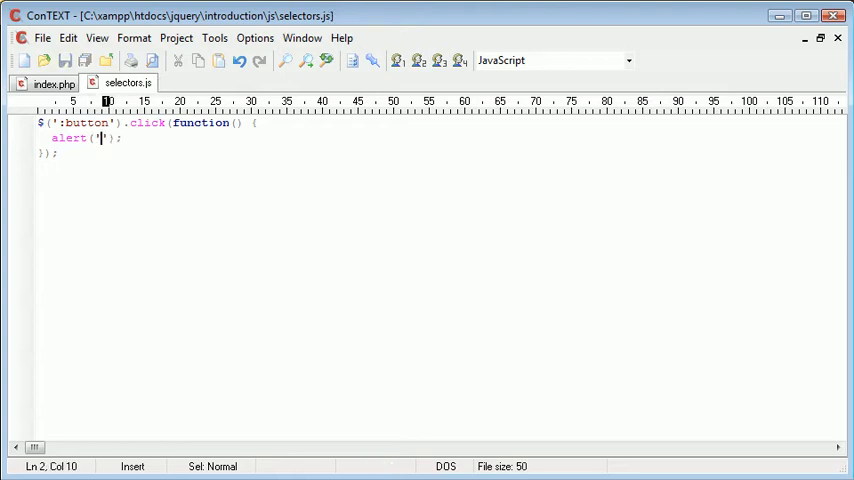
type("Hello")
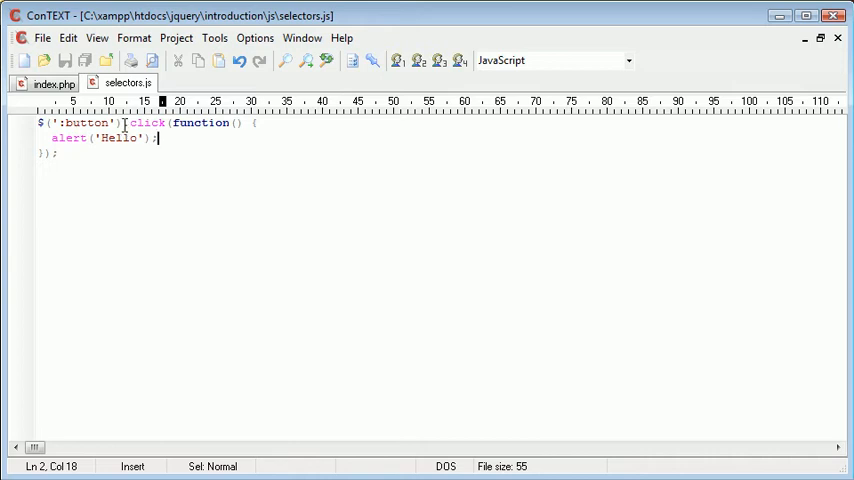
left_click_drag(120, 122, 236, 122)
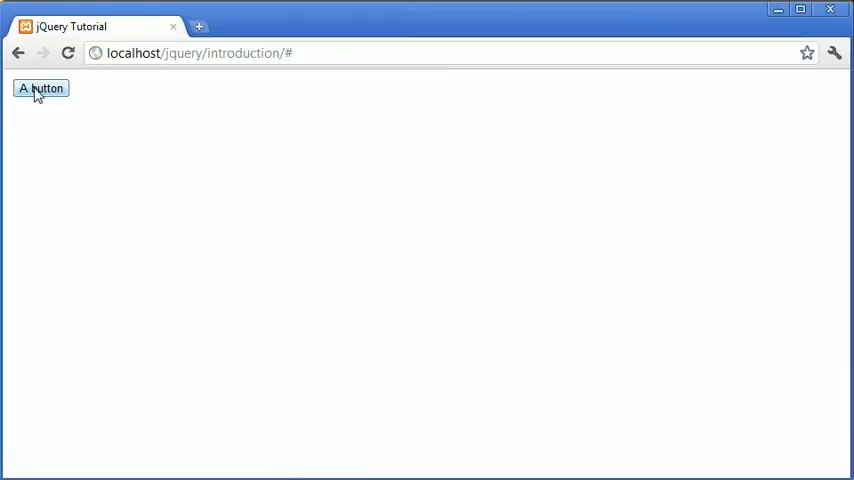
- Press A button on the localhost jQuery page to trigger the Hello alert
left_click(40, 88)
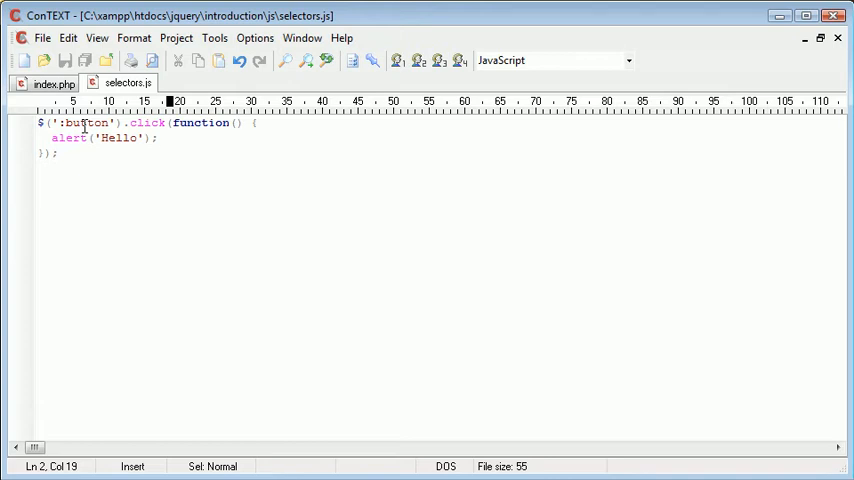
- Relabel the second and third inputs 'A button, again' and 'A button, again and again', save, and view the page
double_click(84, 122)
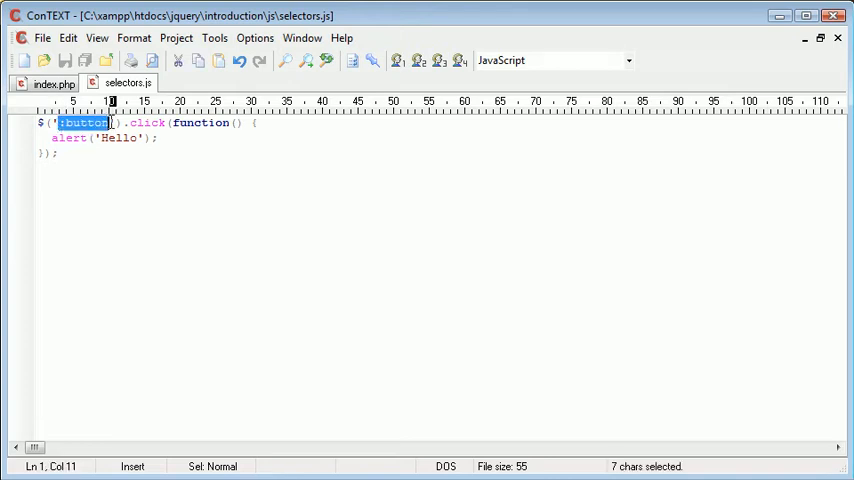
left_click(52, 84)
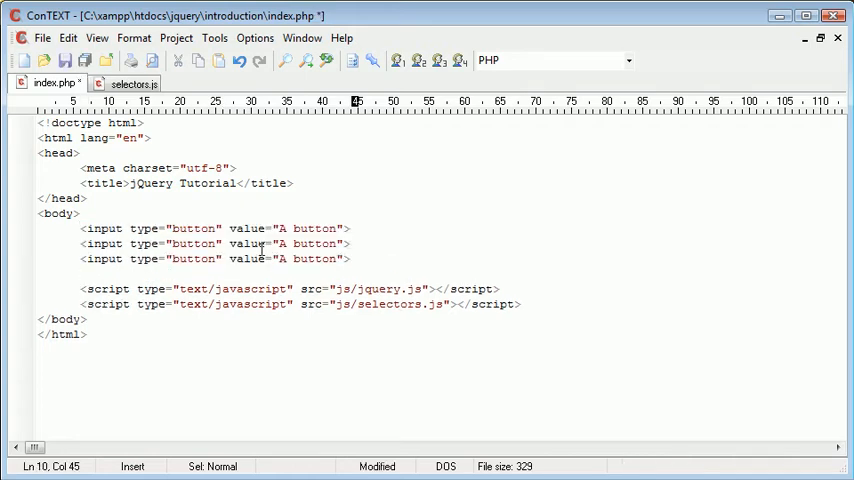
type(", ad")
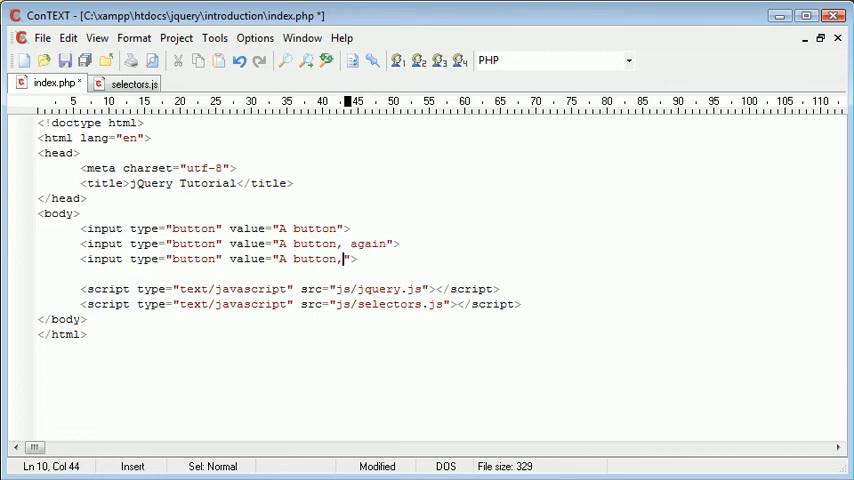
type("again and aga")
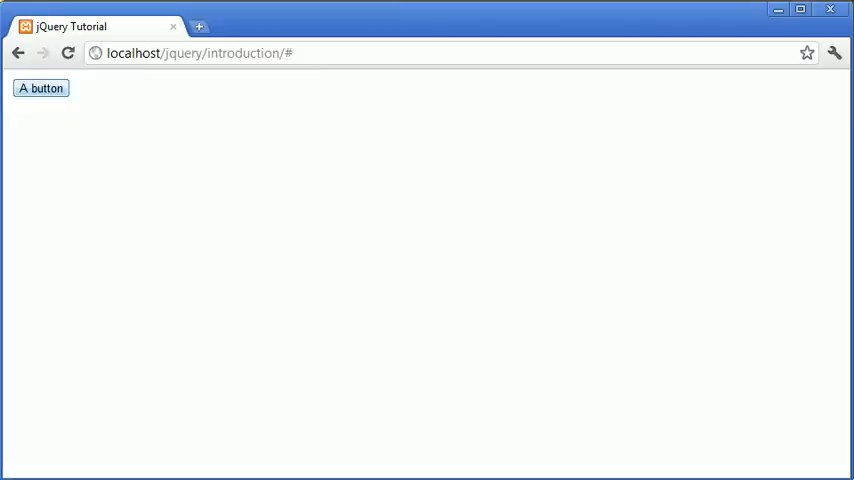
left_click(40, 88)
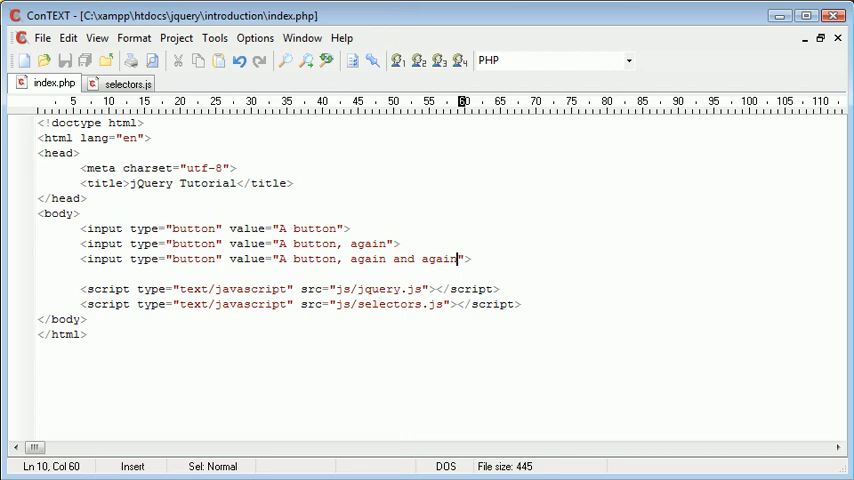
left_click(124, 82)
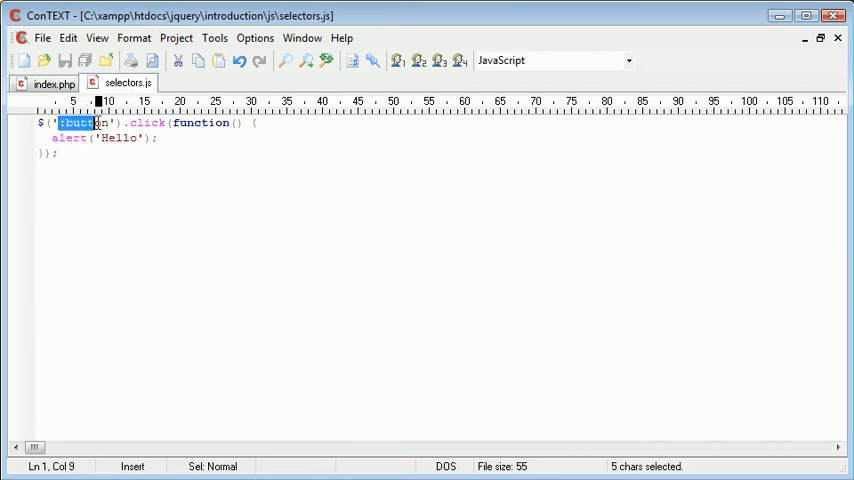
left_click(98, 122)
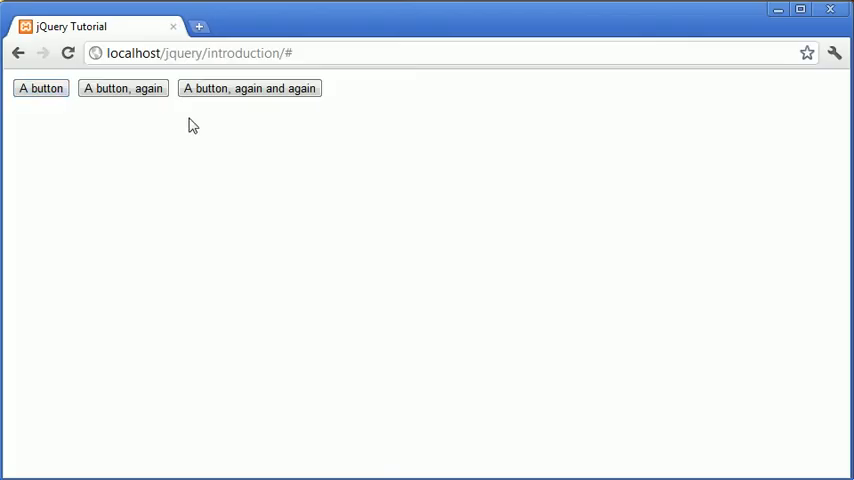
- Test the first button's Hello alert, then change the third input's type to submit in index.php
left_click(40, 88)
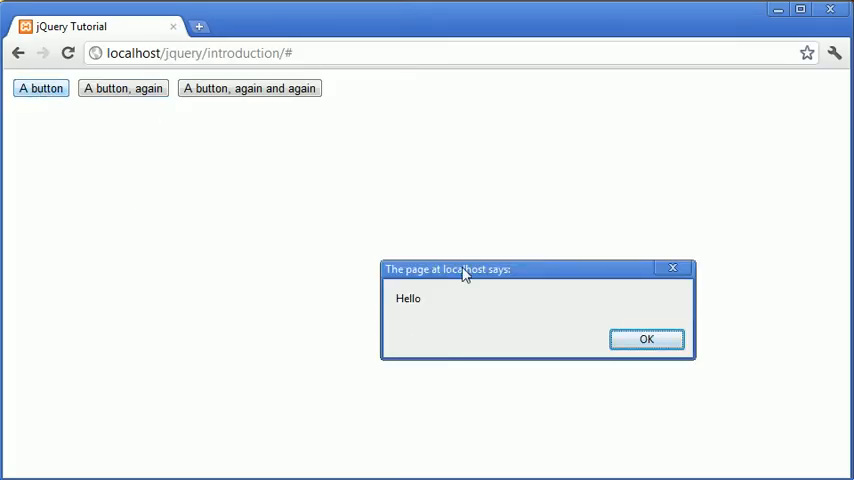
left_click(646, 338)
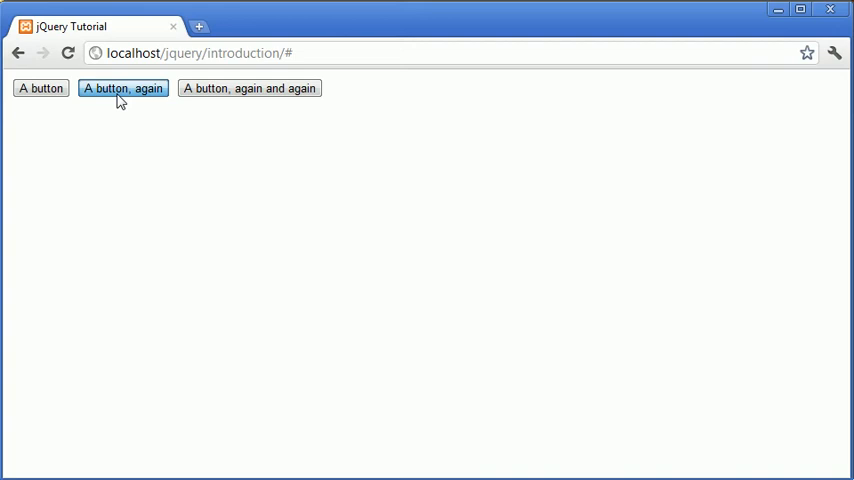
mouse_move(276, 108)
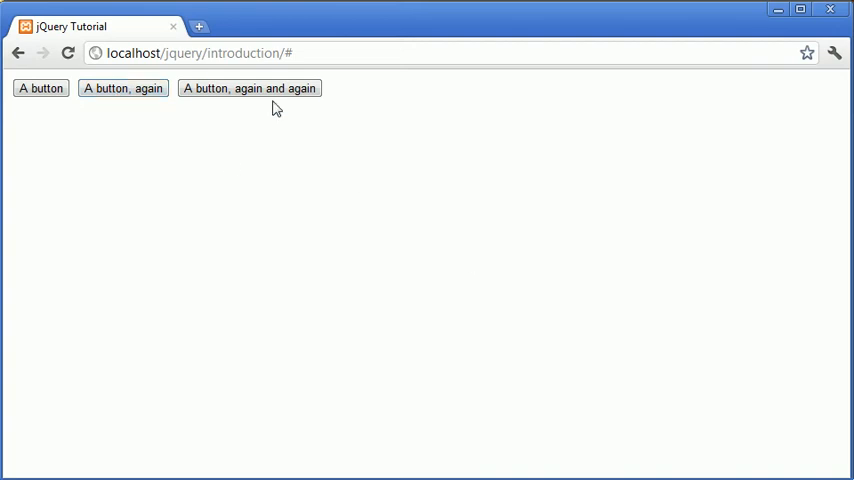
left_click(248, 88)
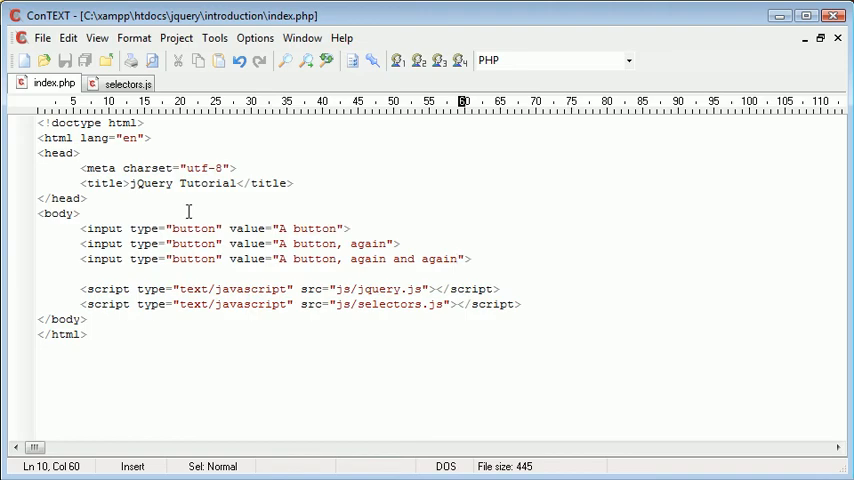
left_click(216, 228)
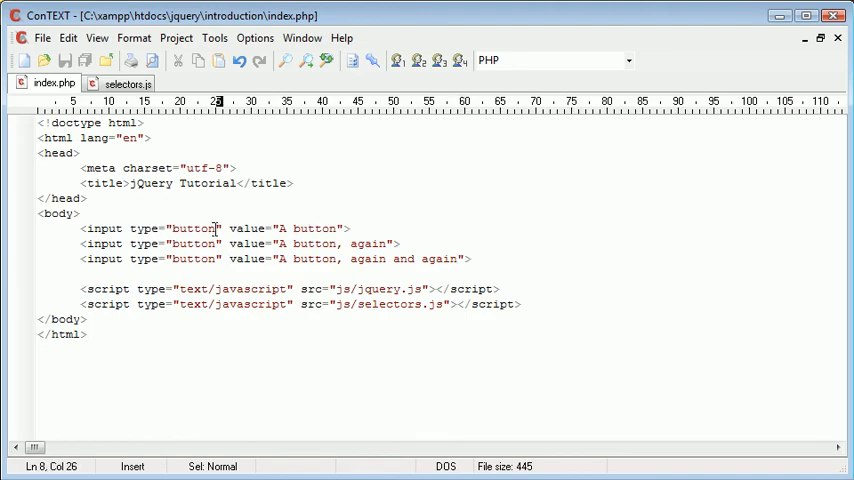
type("sub")
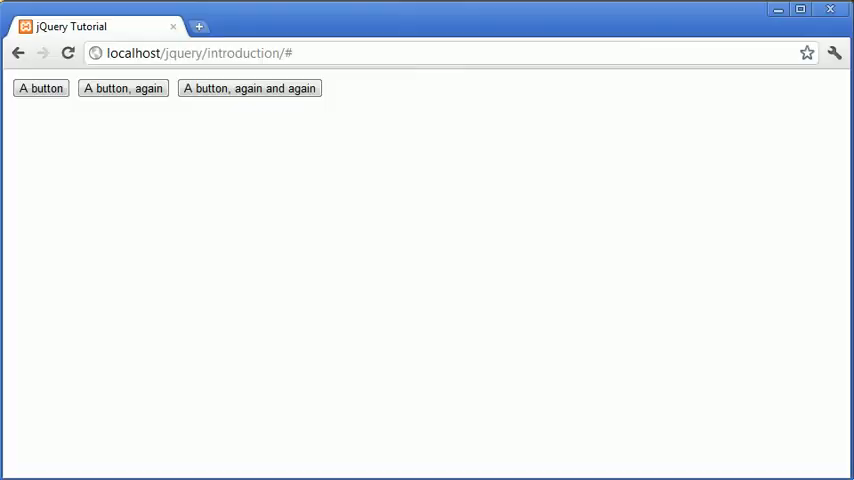
- Confirm the first and second buttons each raise and dismiss the Hello alert
left_click(40, 88)
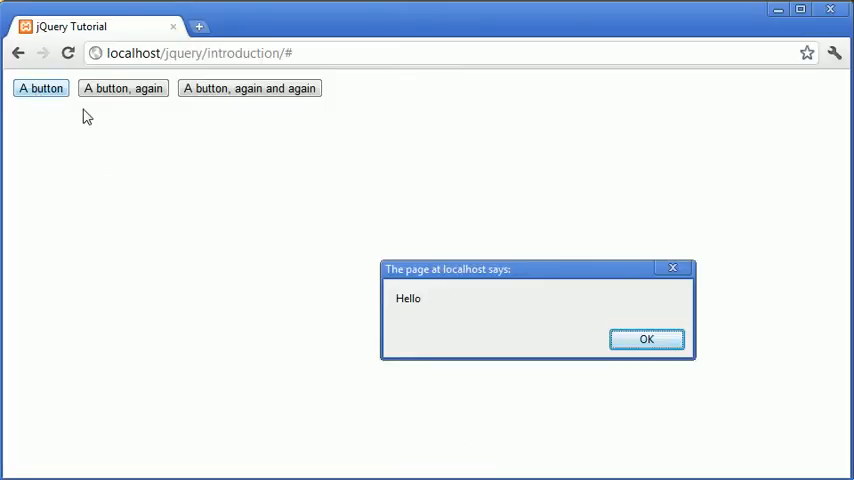
left_click(646, 338)
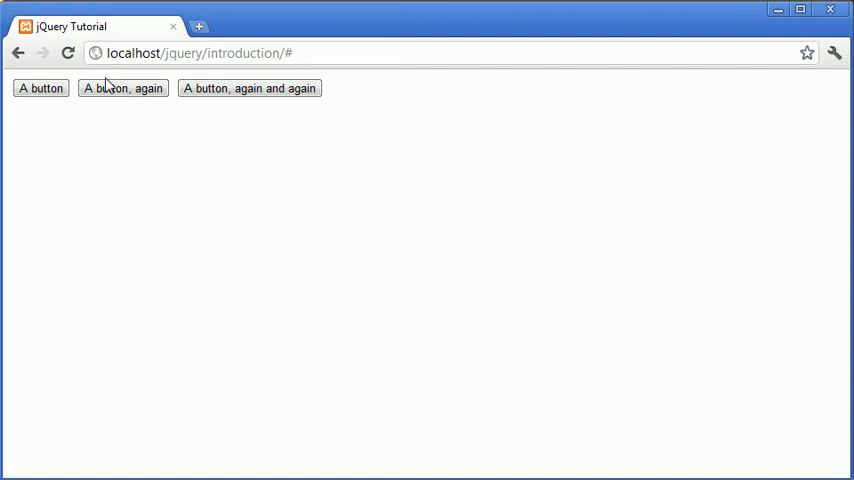
left_click(122, 88)
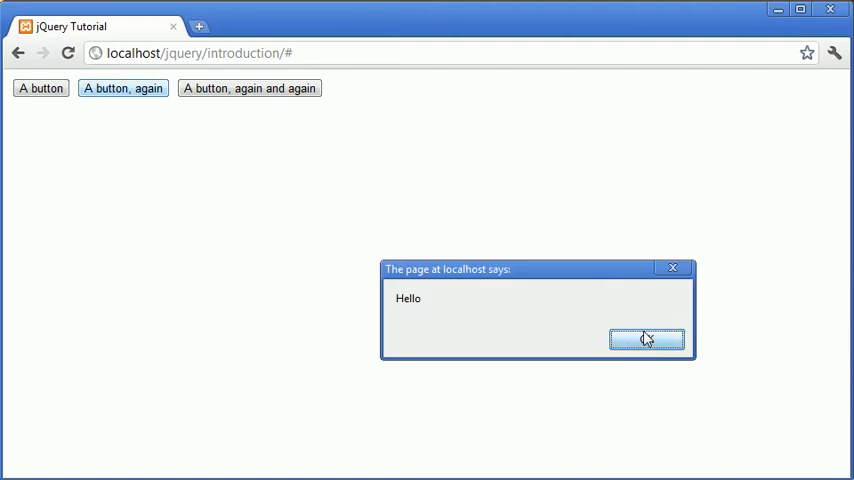
left_click(646, 340)
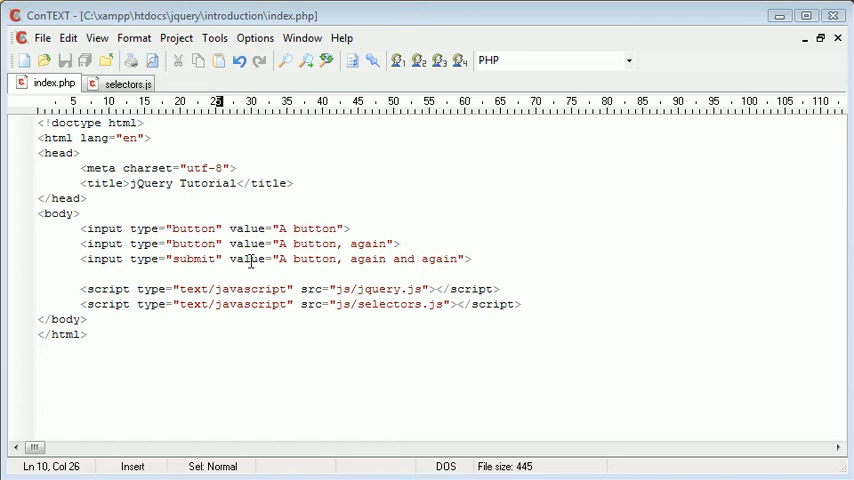
- Replace ':button' with ':submit' in the selector, save, and confirm the submit button alerts Hello
left_click(120, 84)
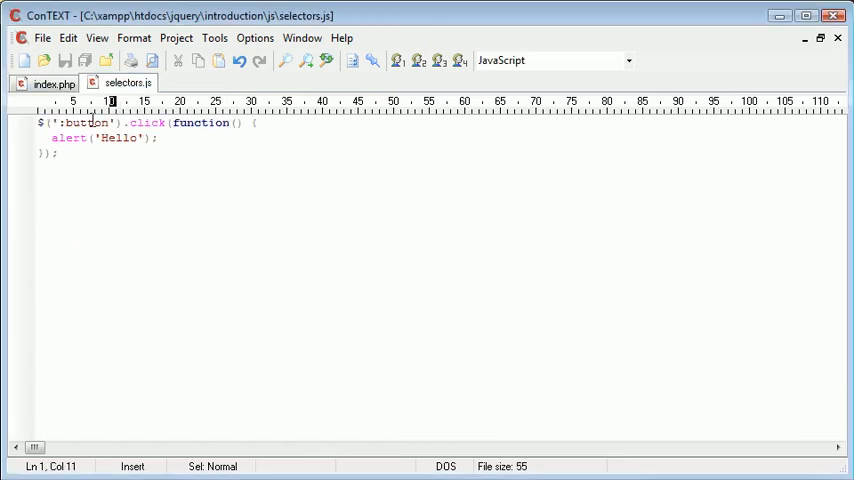
key("BackSpace")
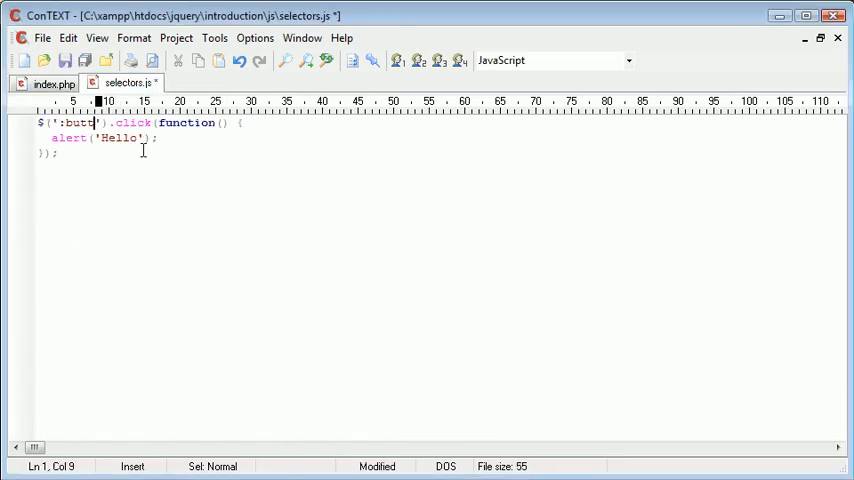
key("Backspace")
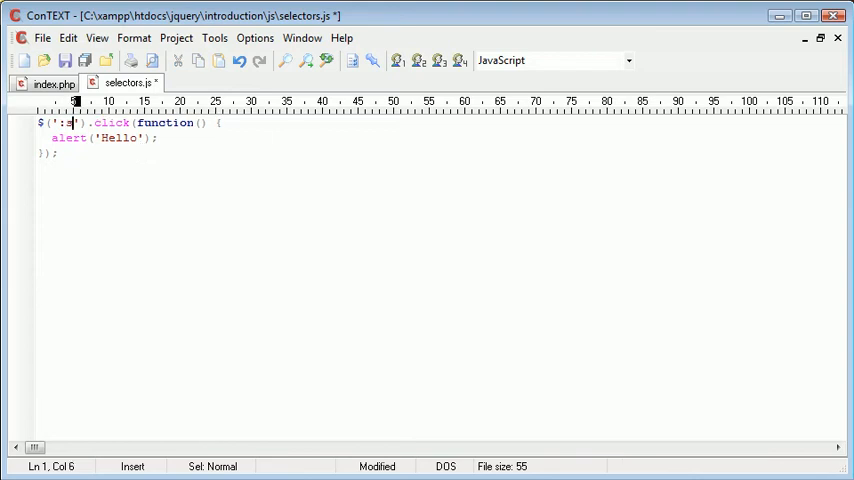
type("submit")
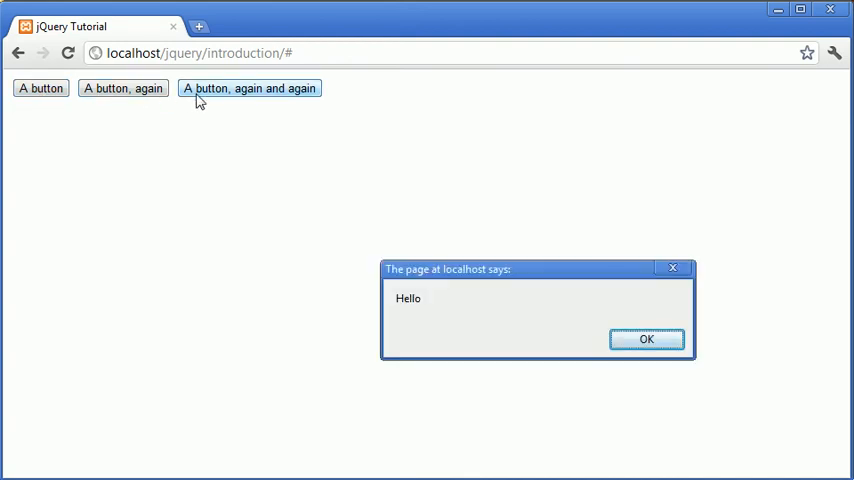
left_click(646, 340)
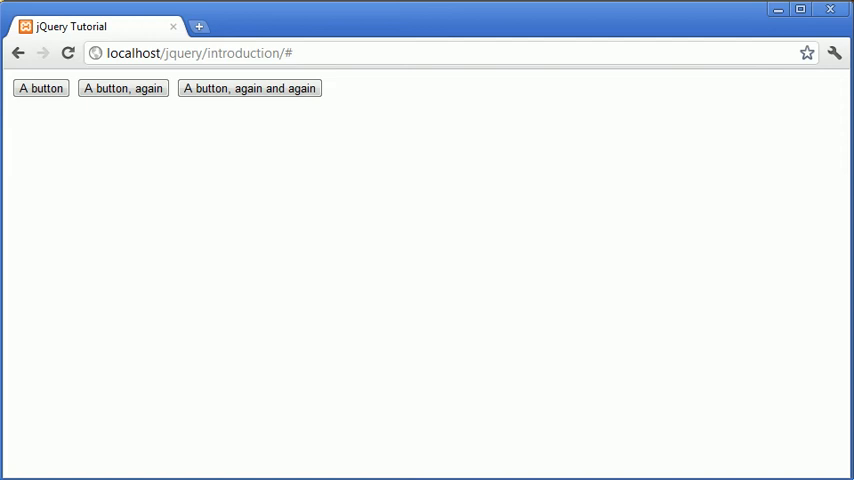
key("alt+tab")
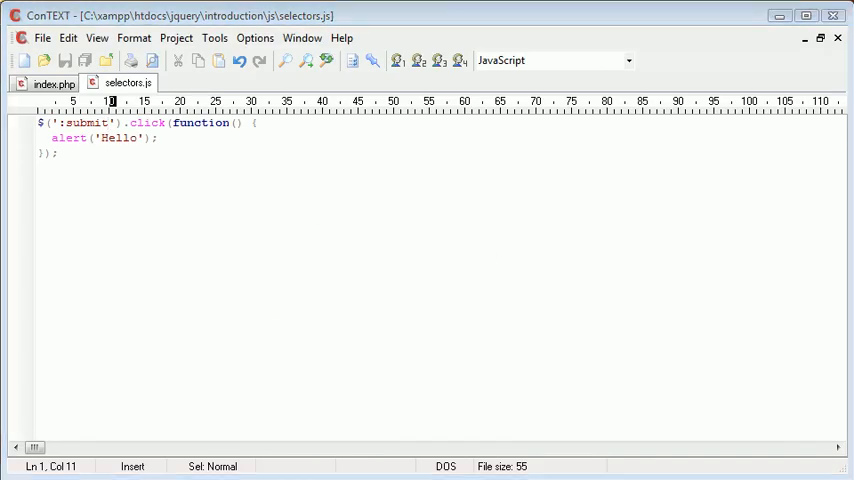
- Review the button markup in index.php and the ':submit' selector in selectors.js
left_click(54, 82)
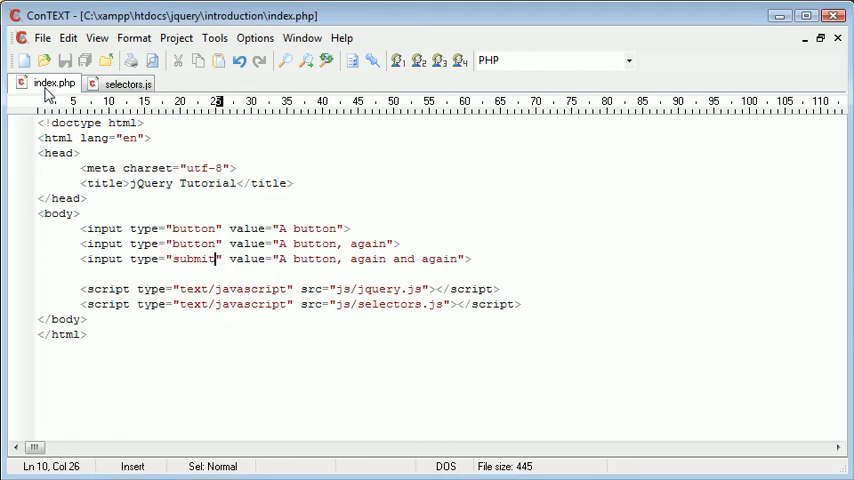
left_click(82, 244)
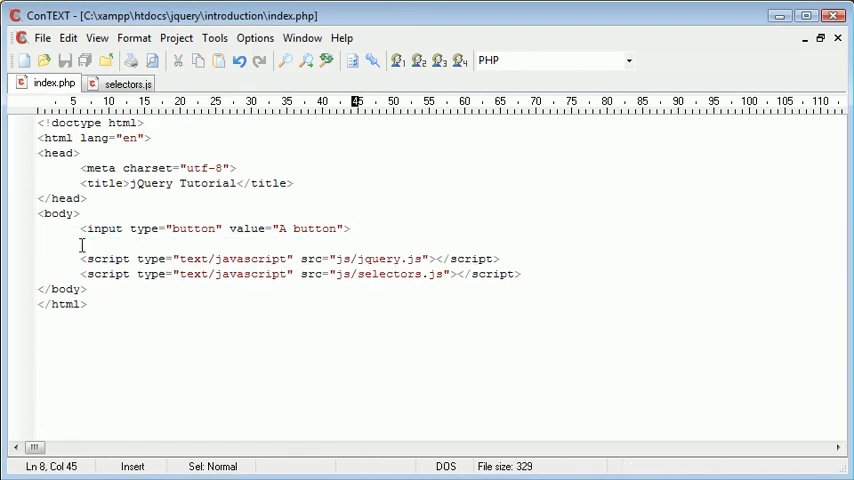
mouse_move(122, 84)
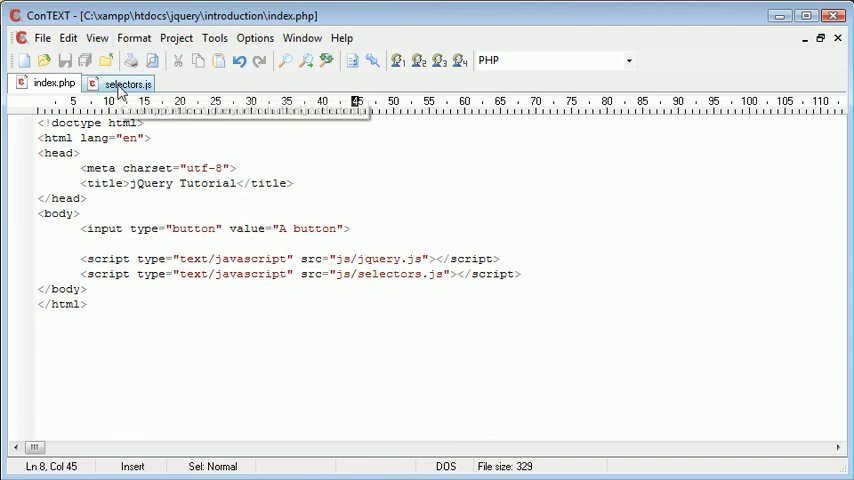
left_click(124, 84)
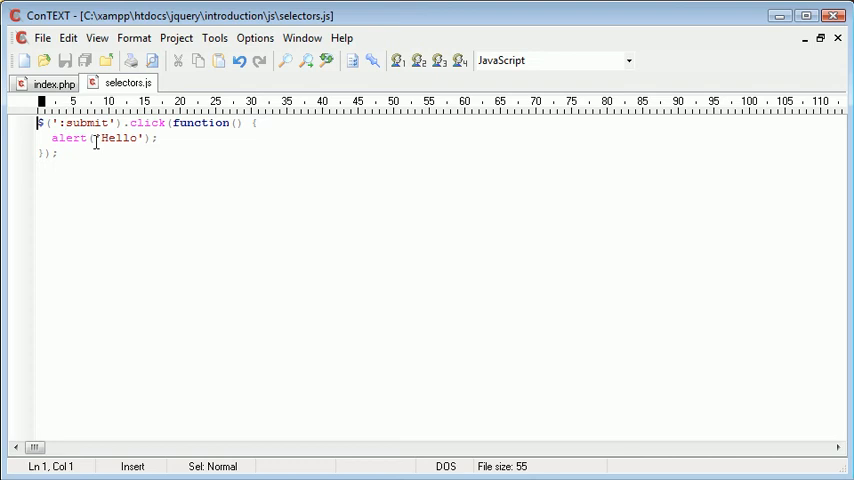
double_click(84, 122)
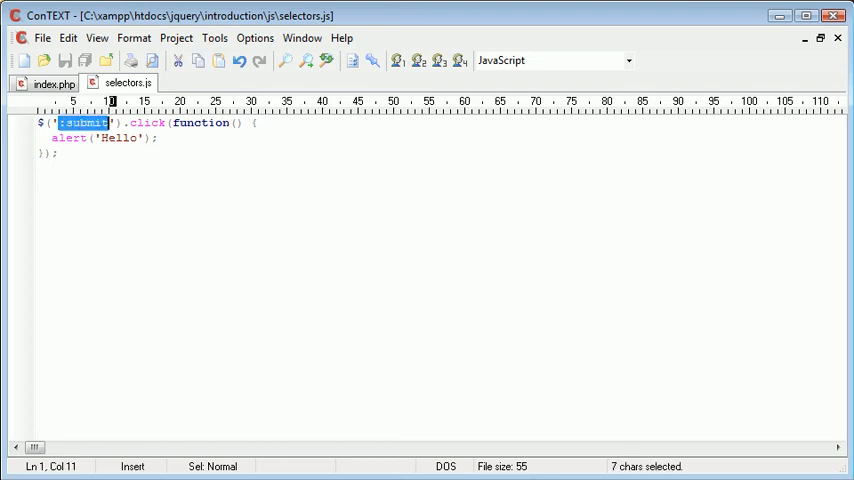
- Add a line after the alert in selectors.js, save it, and return to index.php's single A button input
left_click(262, 122)
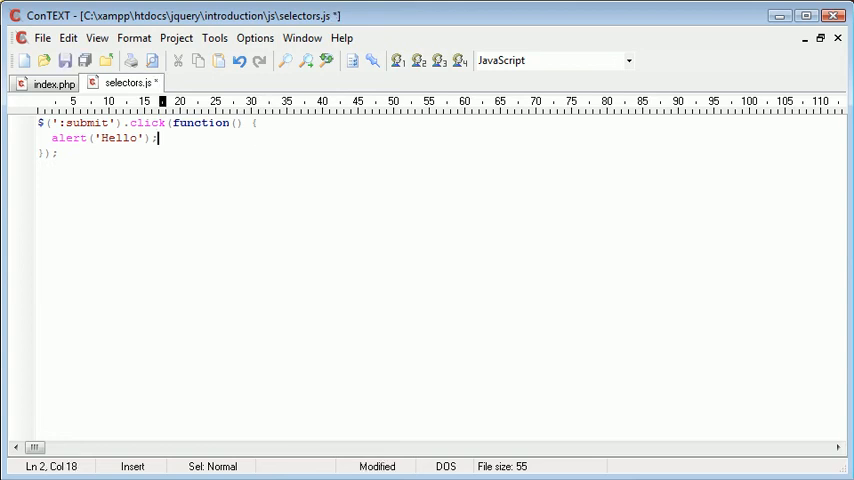
key("Return")
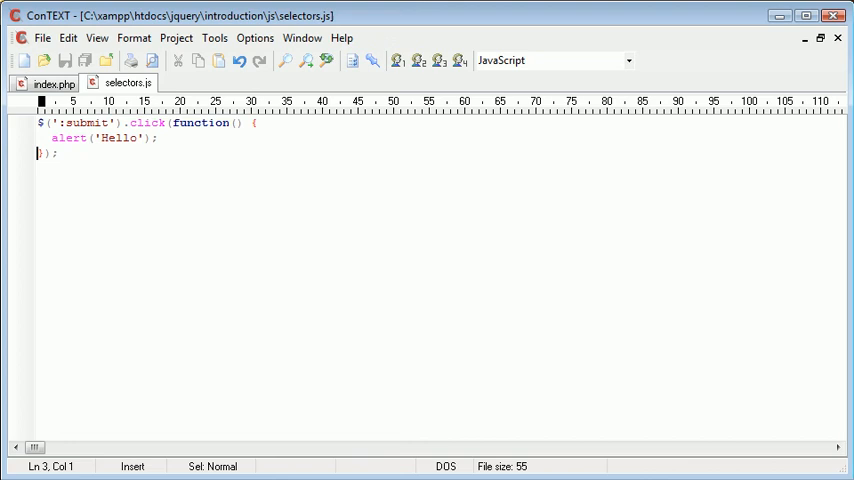
left_click(52, 84)
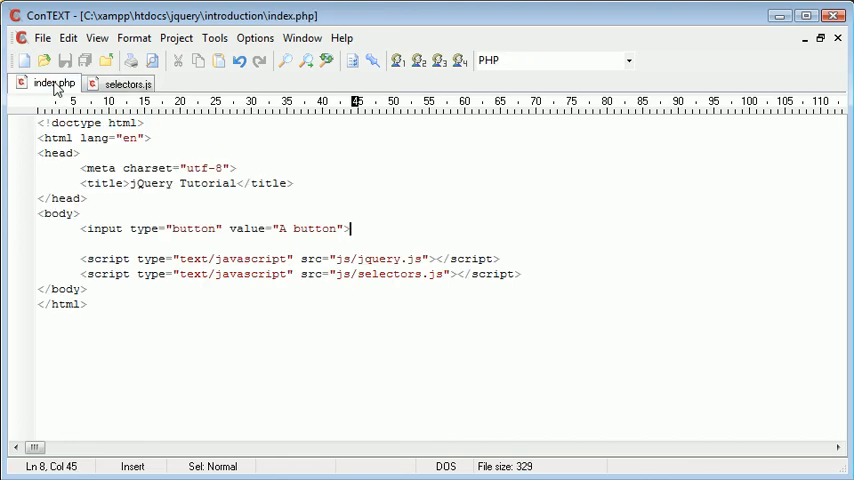
mouse_move(754, 472)
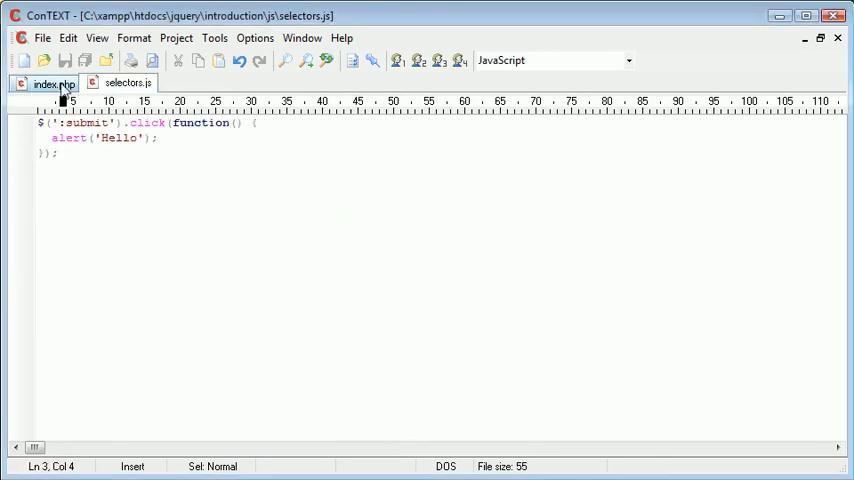
left_click(48, 82)
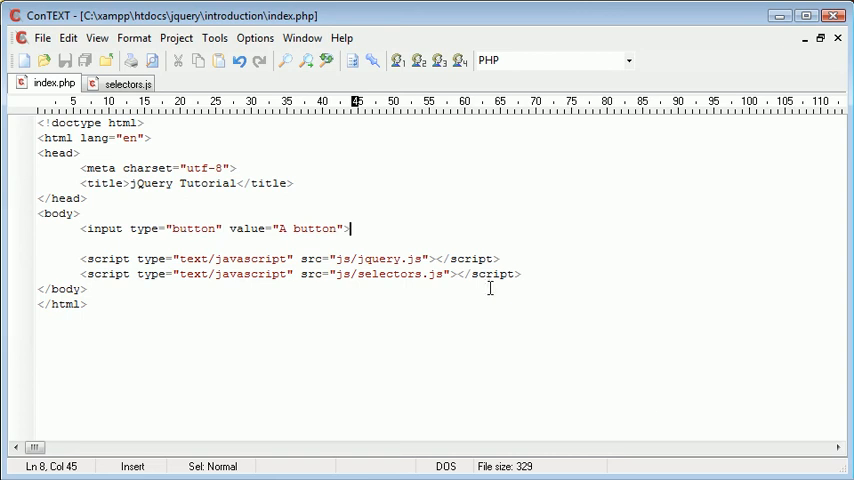
mouse_move(396, 260)
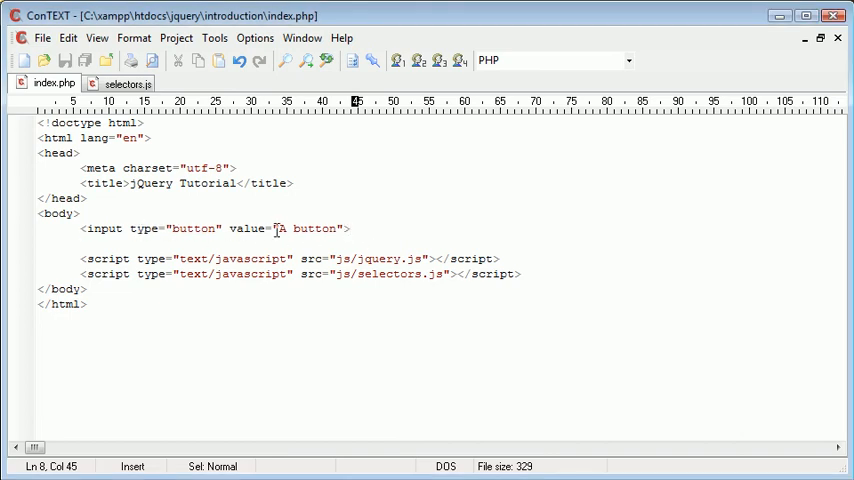
- Relabel the input 'Register', add a second input labelled 'Submit', and save index.php
double_click(310, 228)
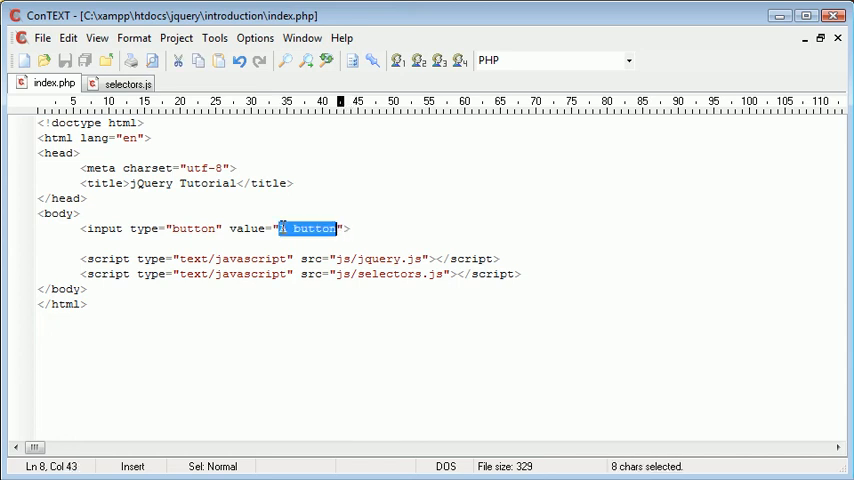
type("Register")
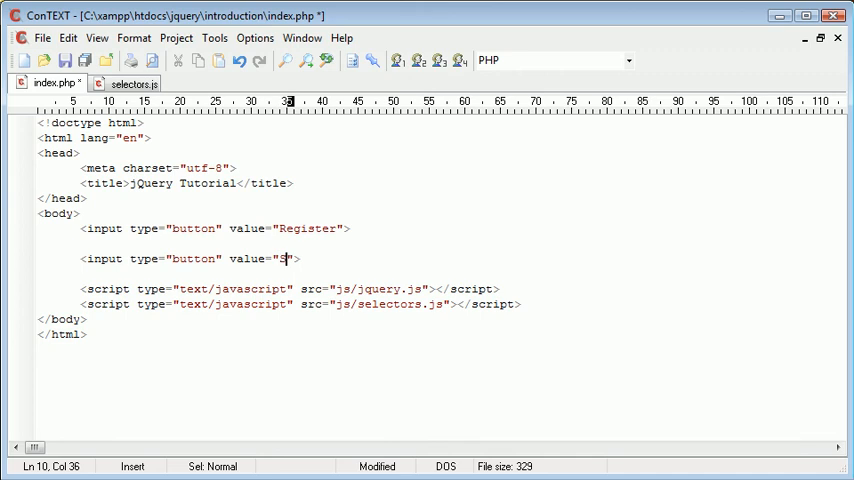
type("ubmit")
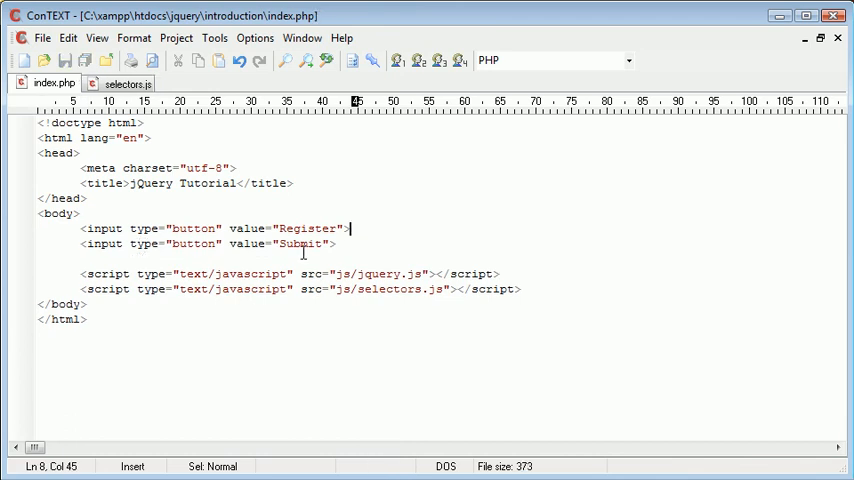
left_click(124, 84)
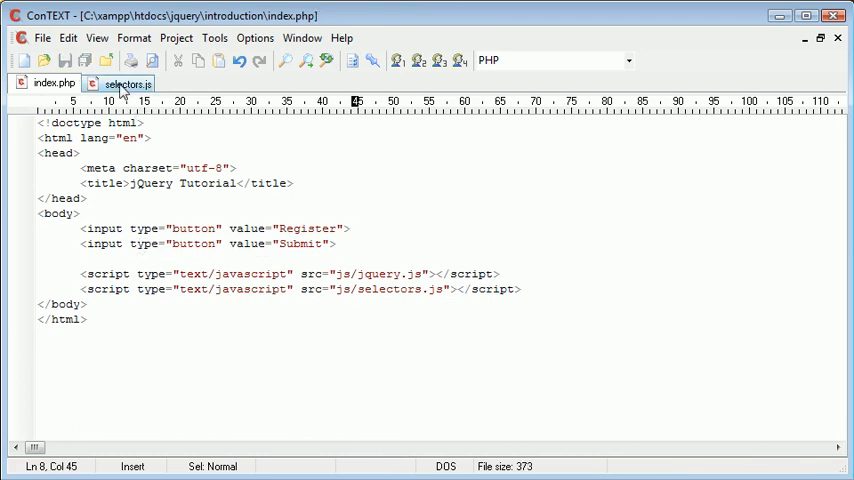
- Clear the alert from the click handler and change both index.php inputs to type="submit"
left_click(122, 84)
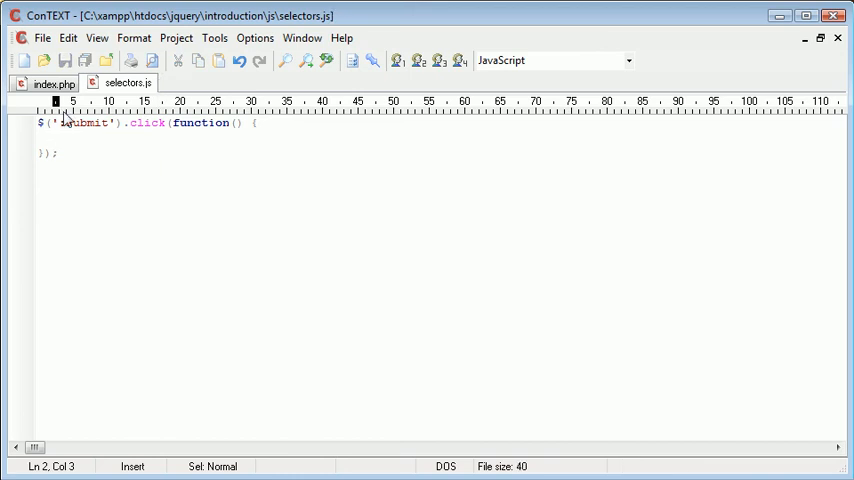
left_click(54, 84)
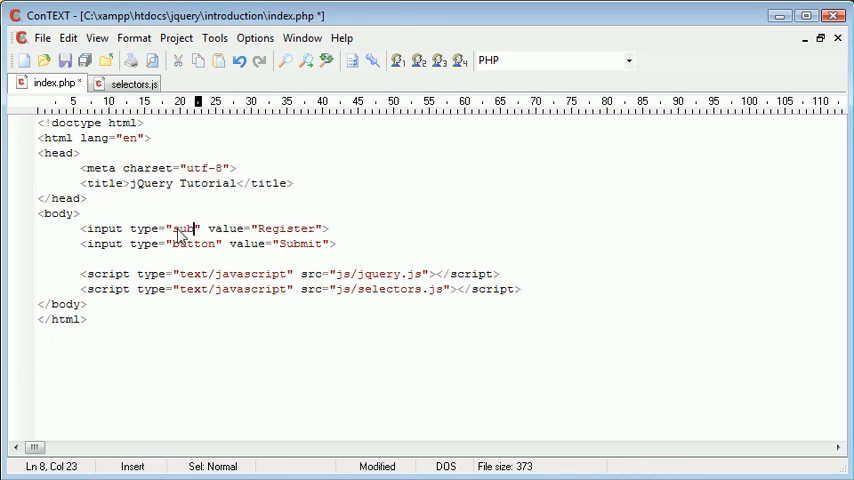
double_click(192, 244)
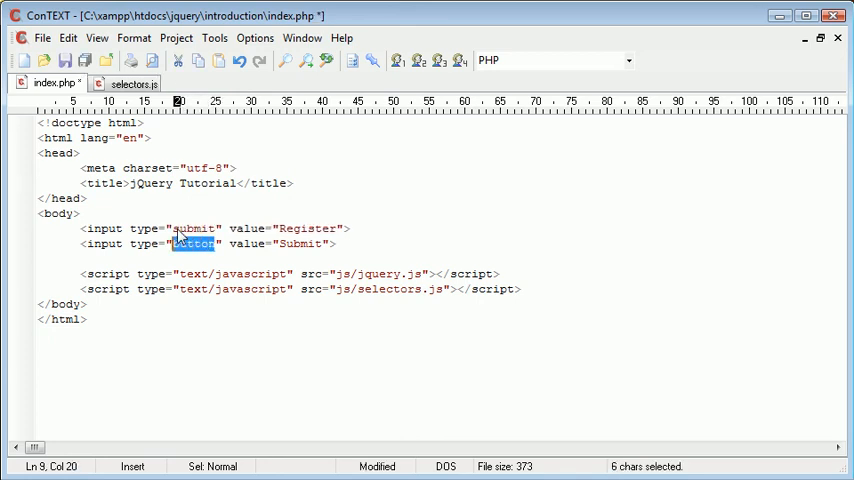
type("submit")
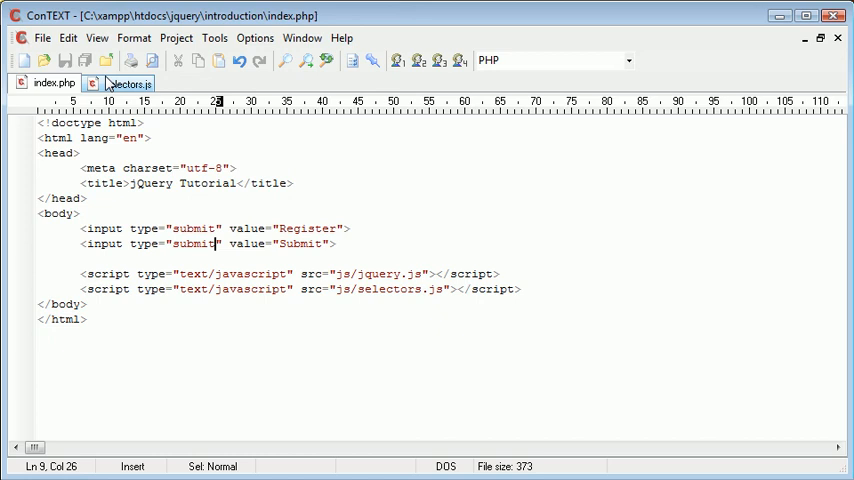
left_click(124, 82)
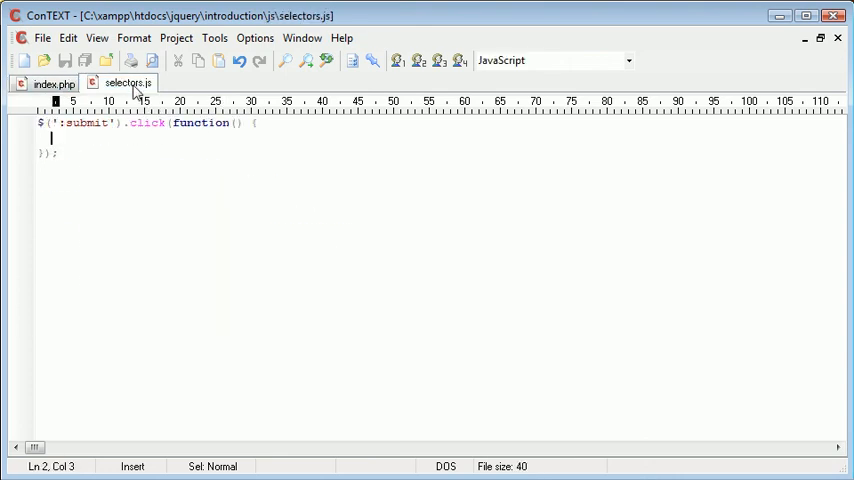
mouse_move(178, 204)
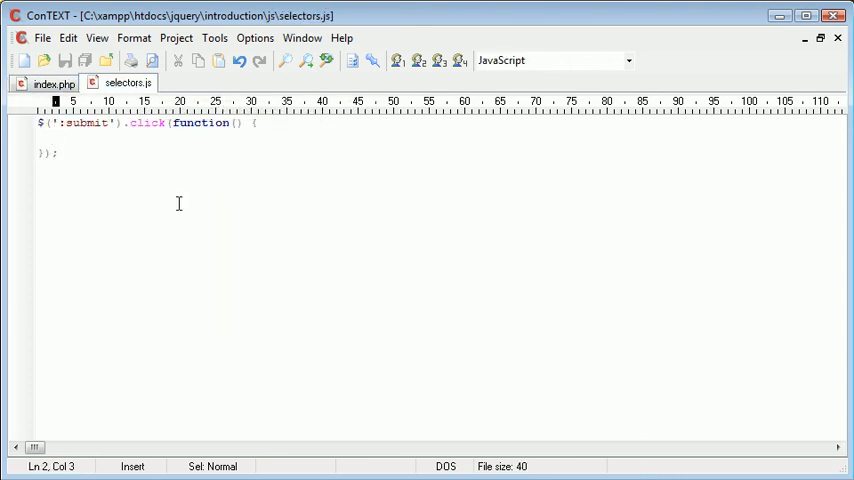
- Write $(':submit').attr('value', 'Please wait...'); inside the click function in selectors.js
type("$()")
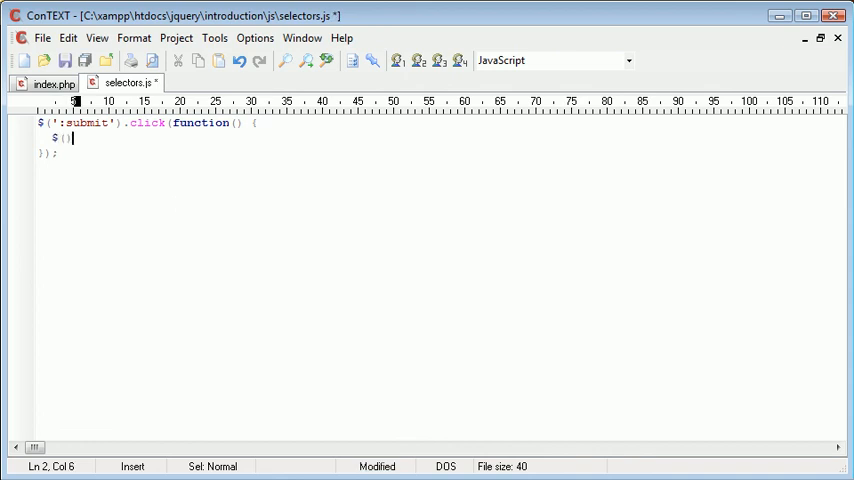
type("''")
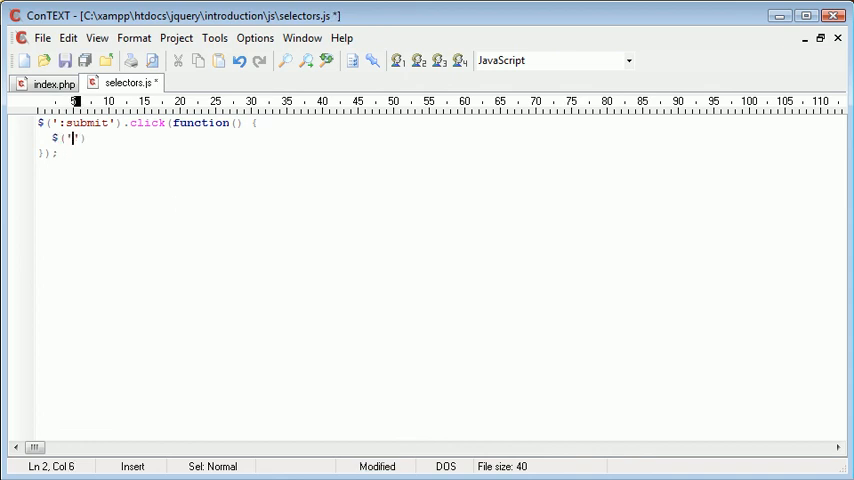
type(":submit")
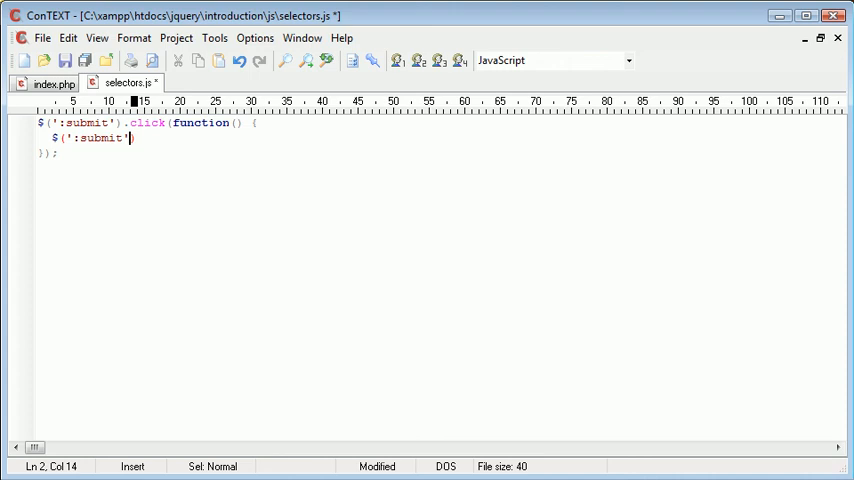
type(".attr();")
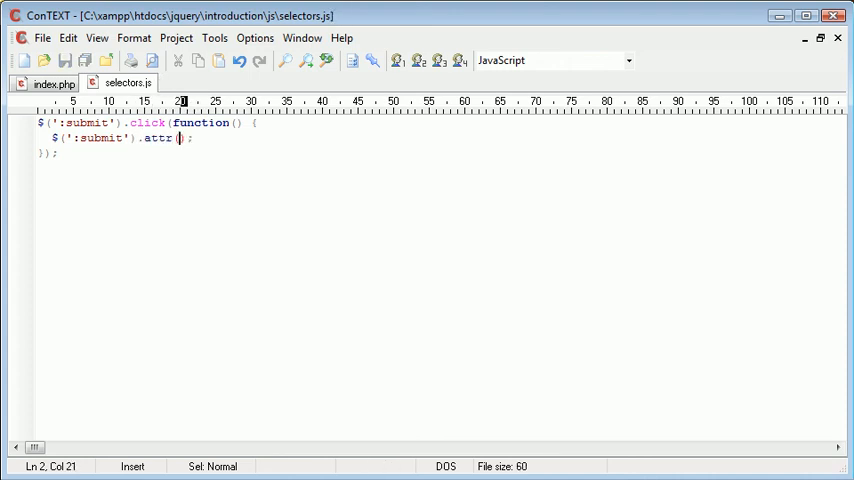
type("'val'")
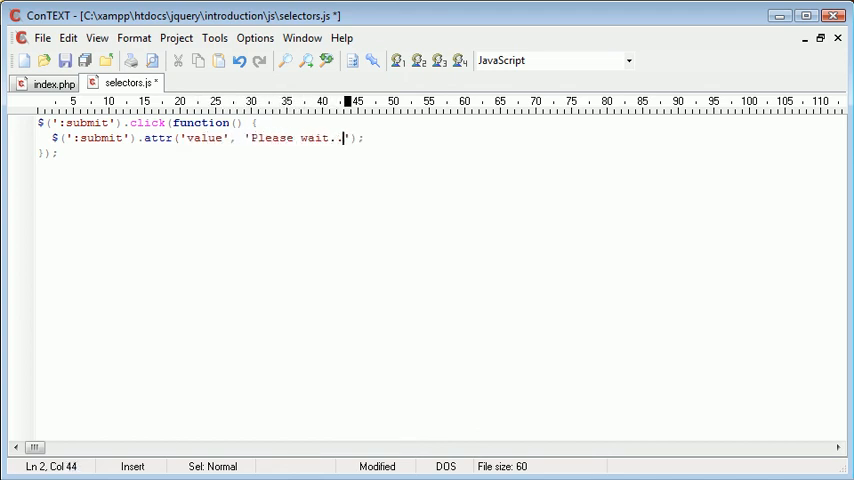
left_click_drag(344, 138, 176, 138)
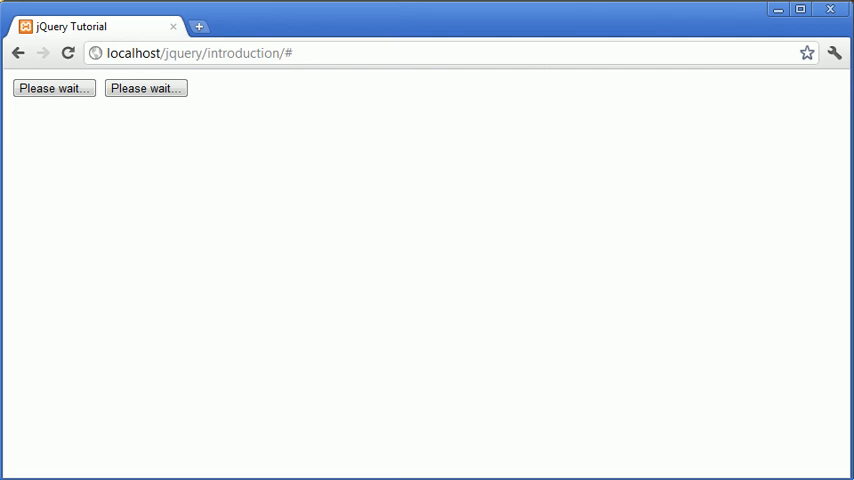
mouse_move(116, 184)
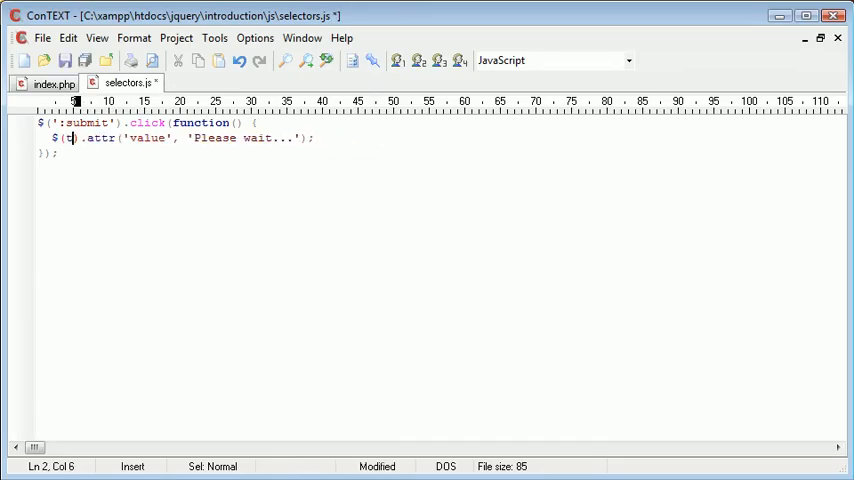
- Replace the inner ':submit' selector with this, then test the Submit button relabels itself in Chrome
double_click(78, 138)
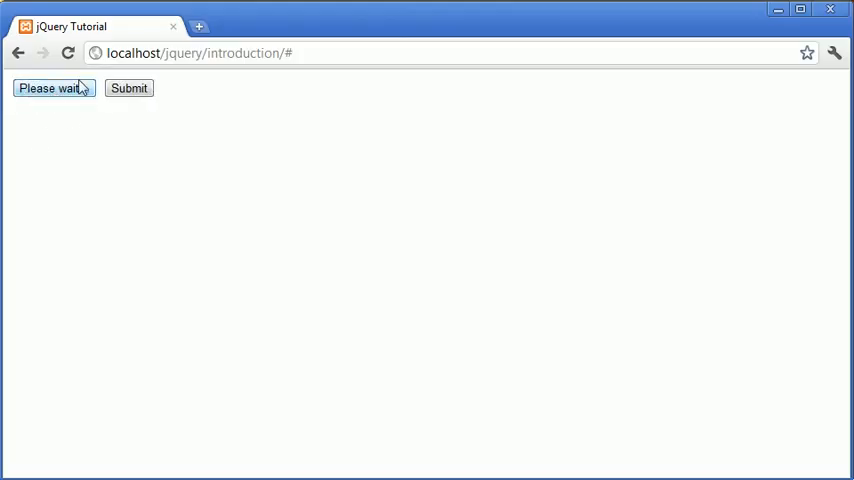
left_click(128, 88)
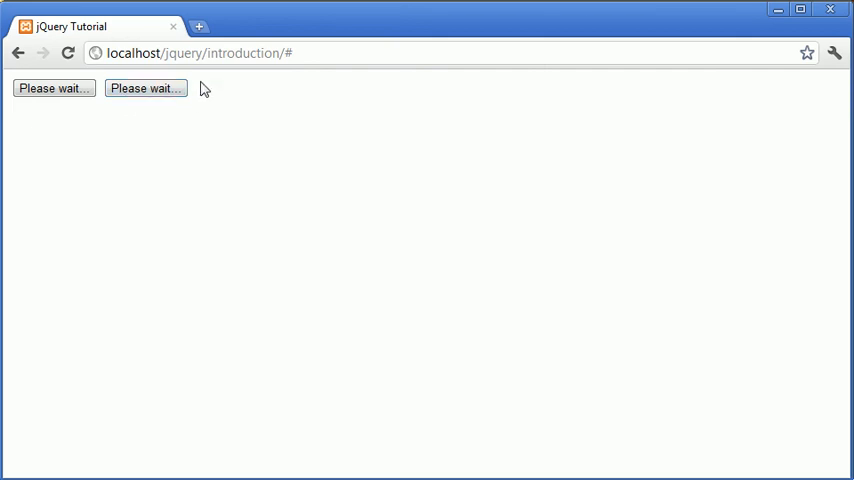